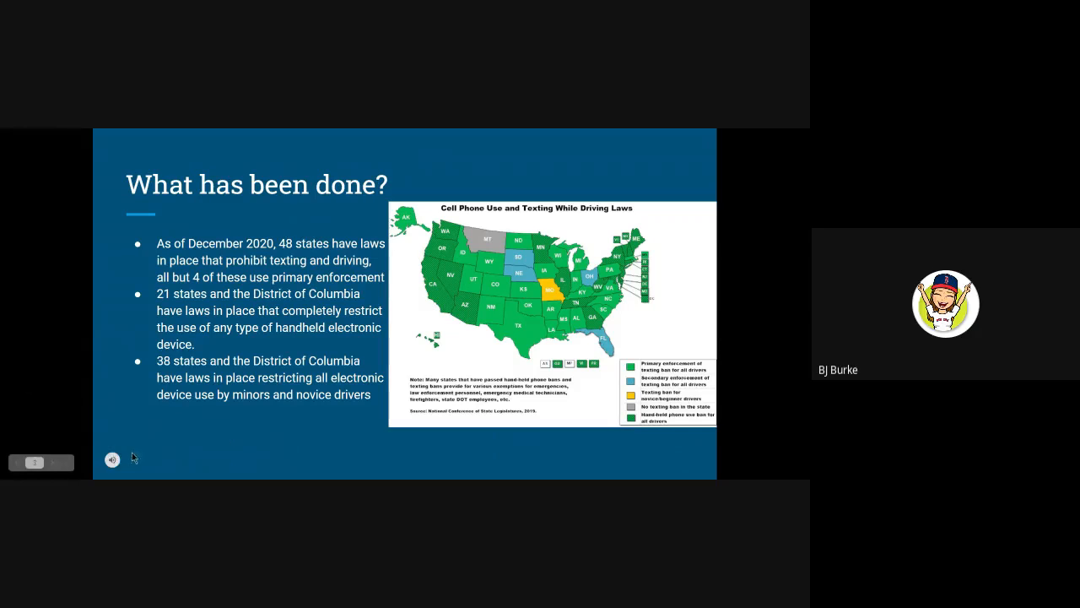
# Step: Advance the slideshow to the slide with the embedded RMB Version AAPDD video
pyautogui.click(112, 459)
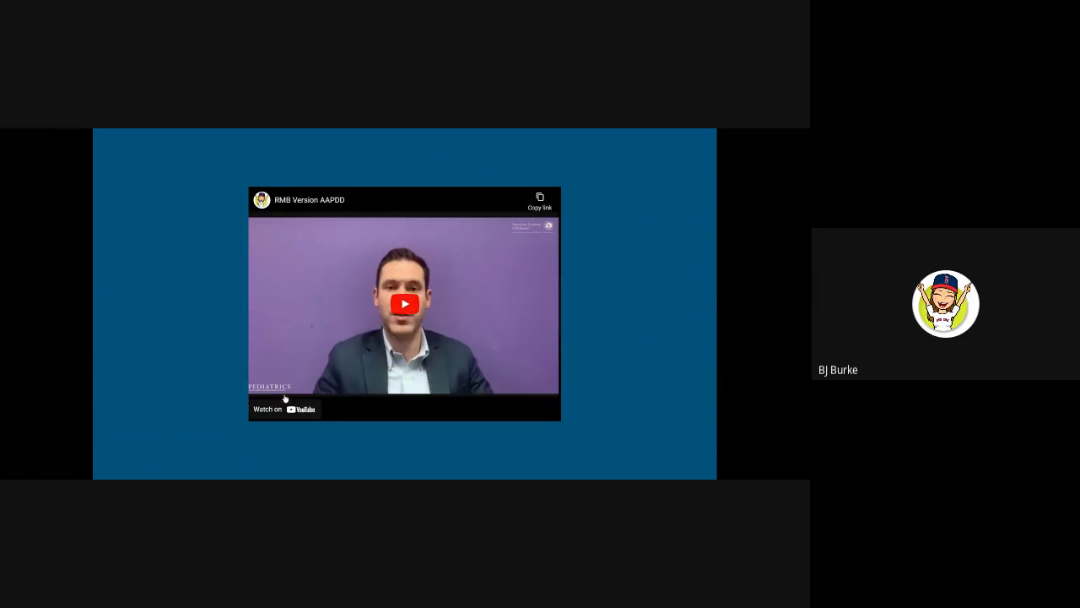
# Step: Move past the 2007–2017 mortality-reduction chart to the slide with the presenter on camera
pyautogui.click(405, 303)
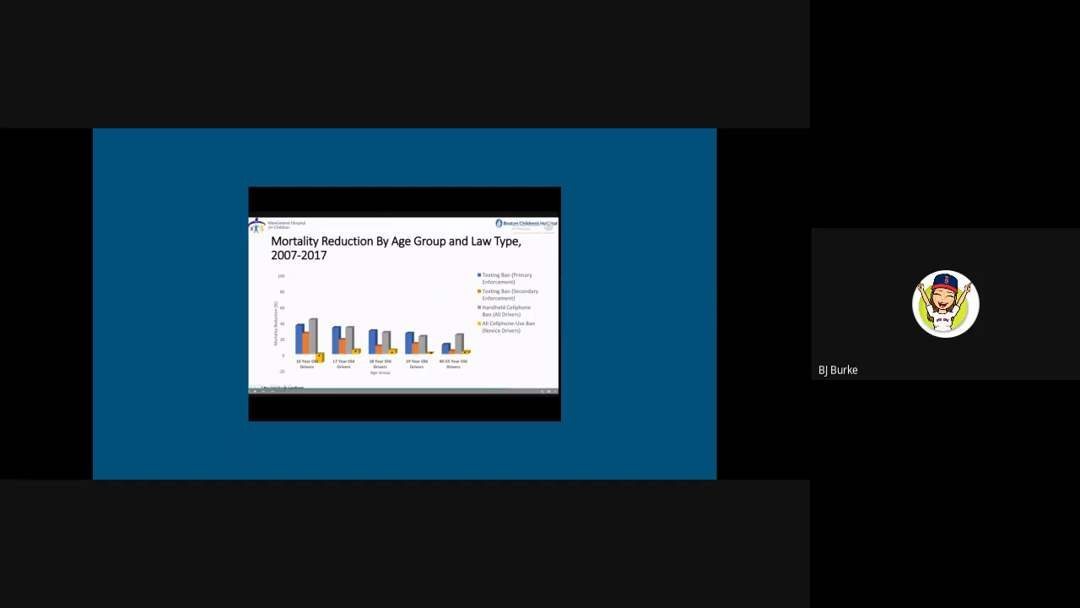
pyautogui.press('Right')
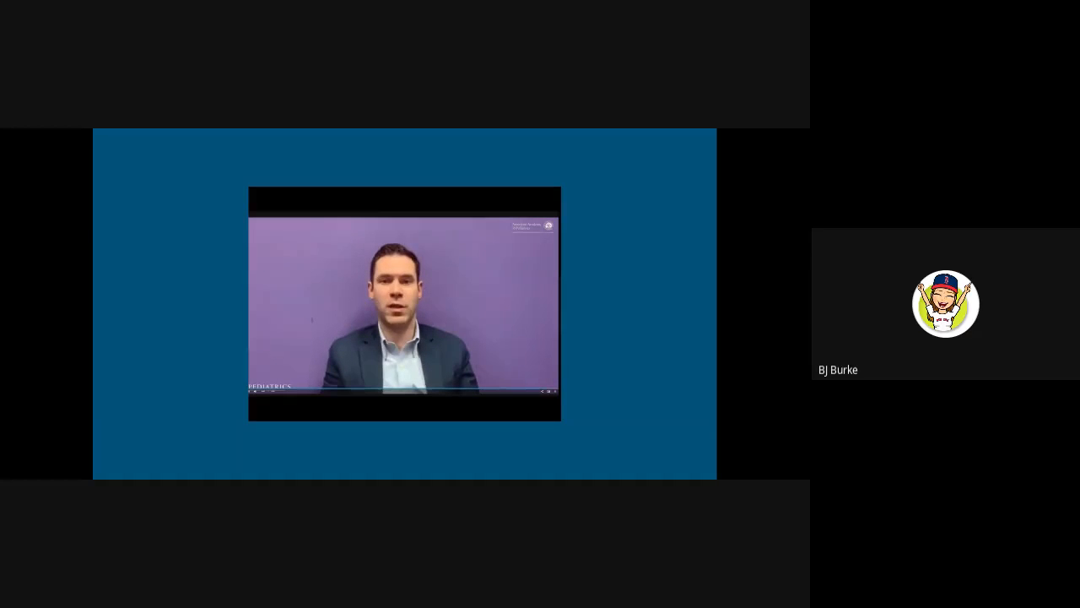
# Step: Advance to the slide showing the Pediatrics journal article webpage
pyautogui.click(53, 462)
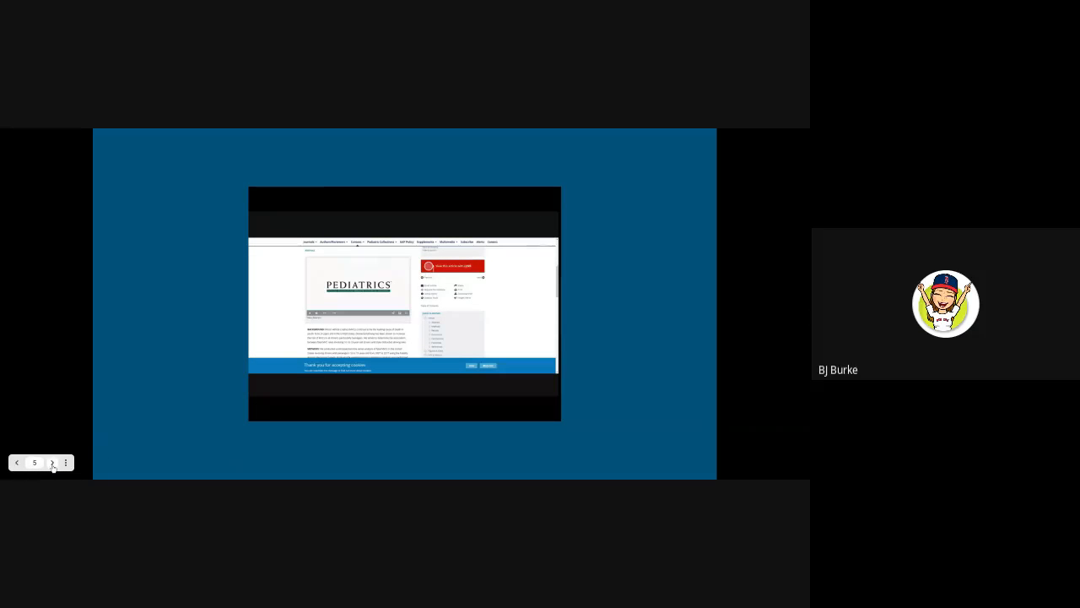
# Step: Advance to the Conclusion slide favoring nationwide hands-free laws over texting bans
pyautogui.click(52, 462)
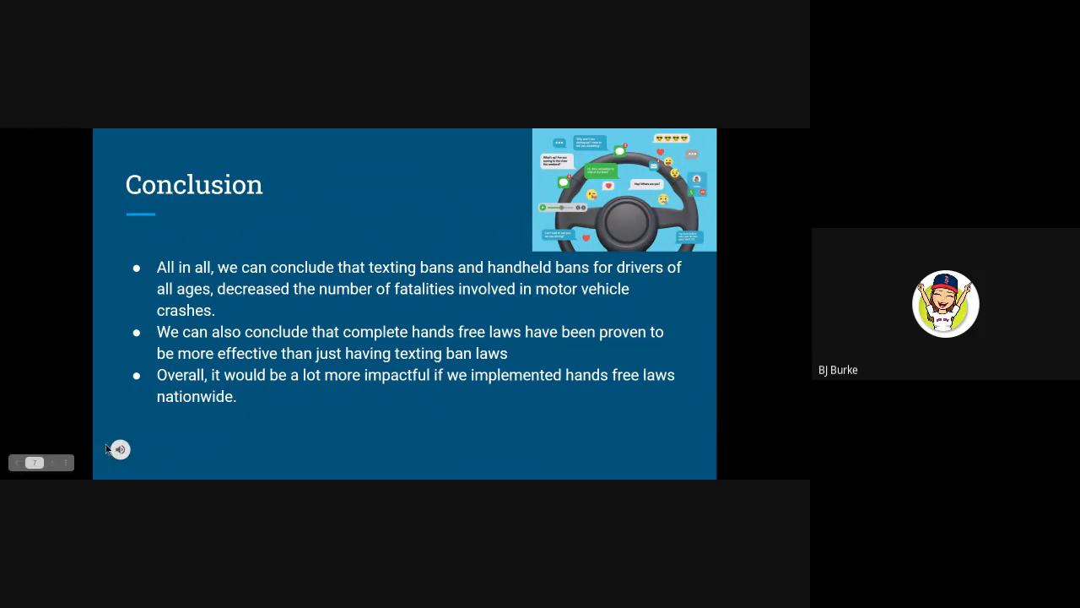
pyautogui.click(119, 449)
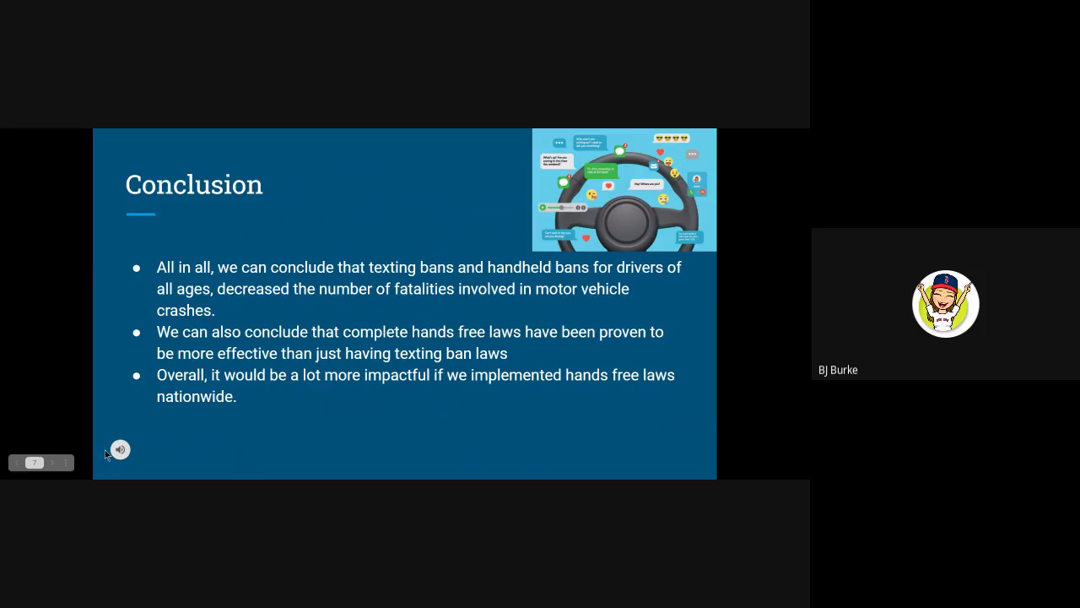
pyautogui.moveTo(106, 454)
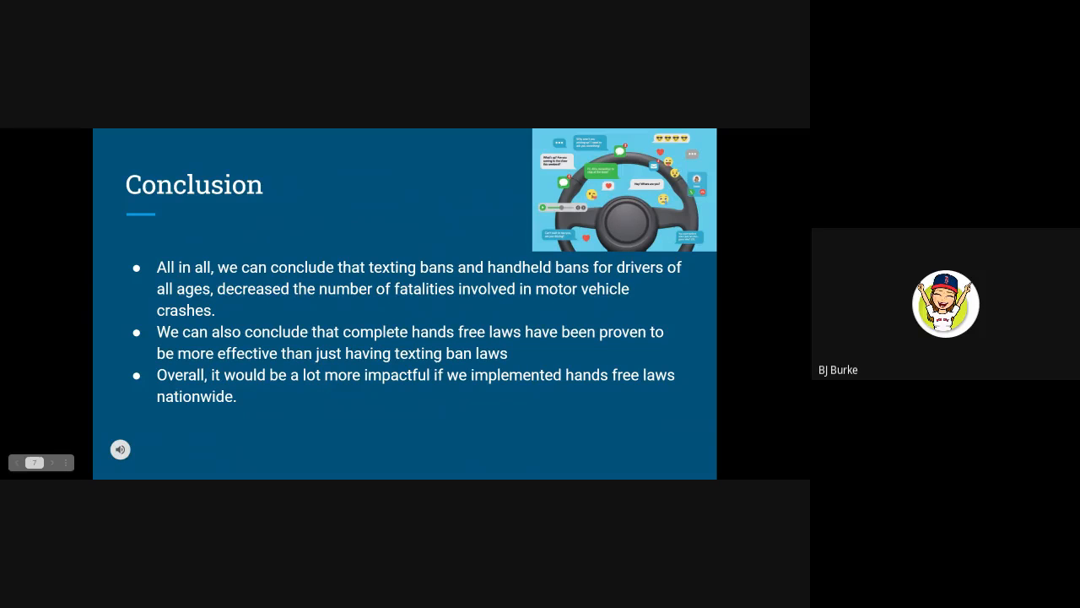